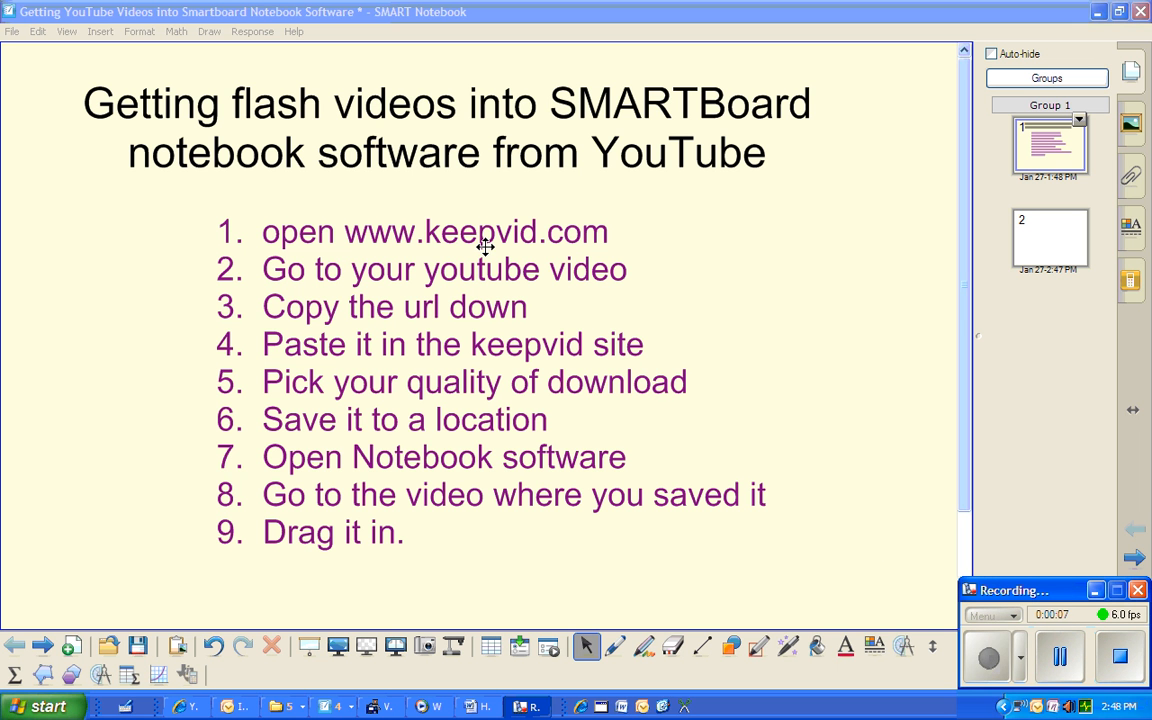
pyautogui.moveTo(478, 244)
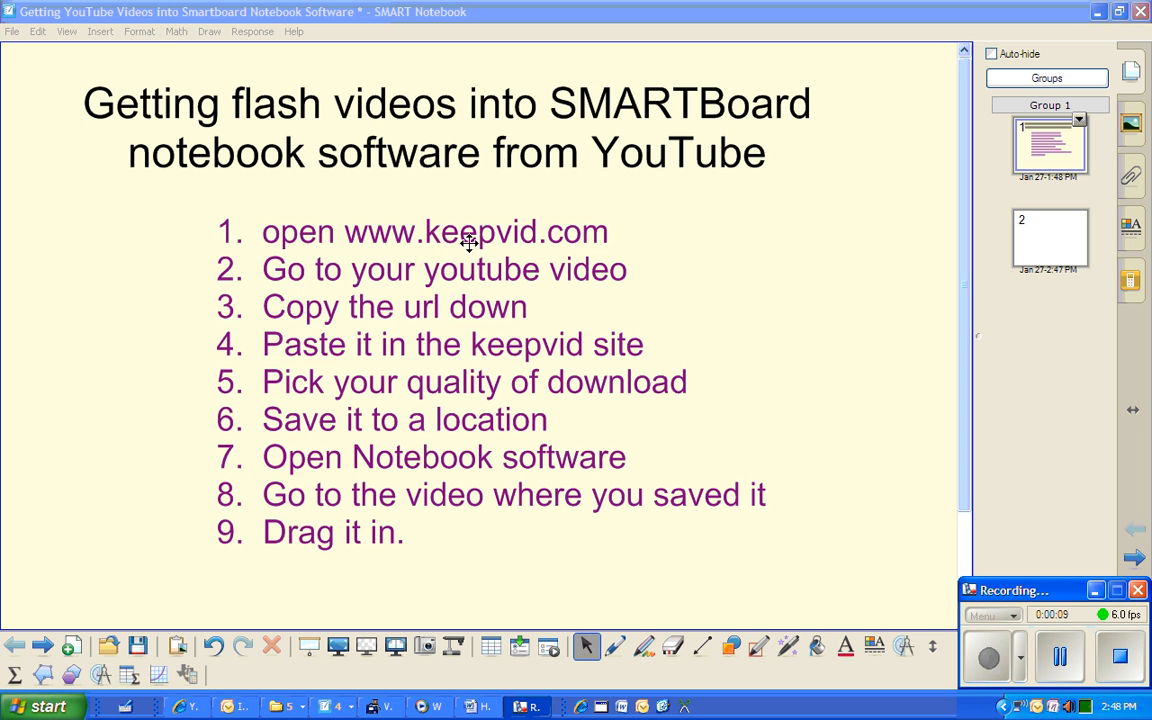
pyautogui.moveTo(504, 390)
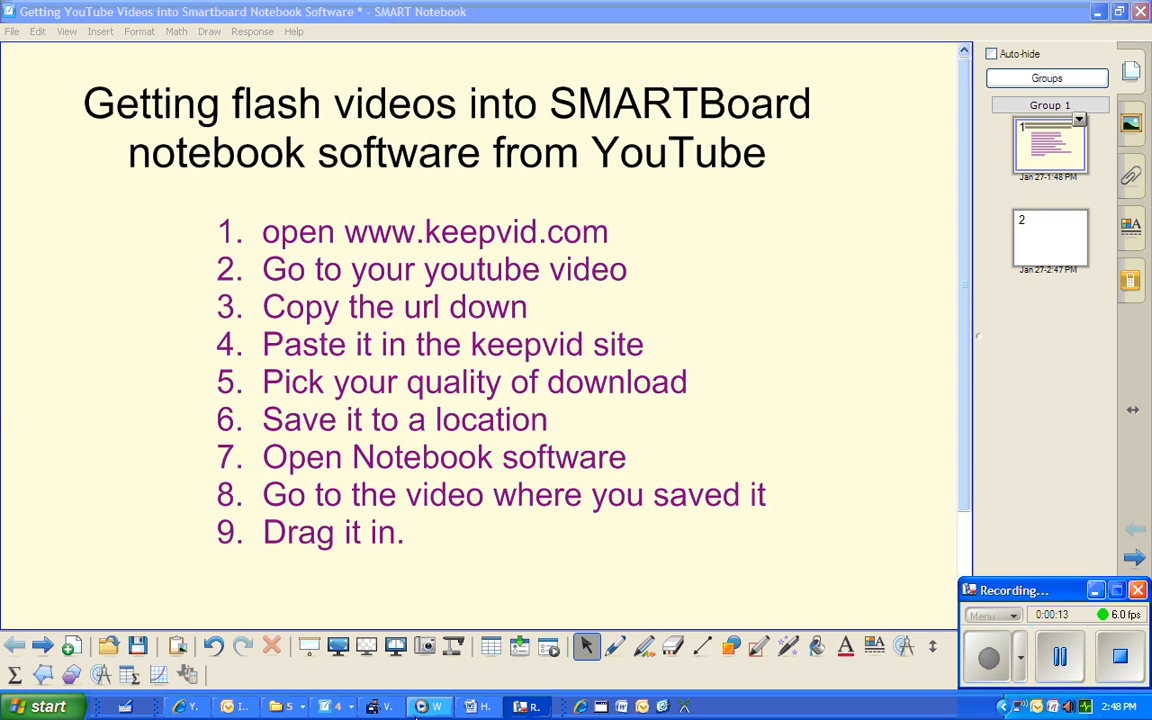
pyautogui.moveTo(384, 708)
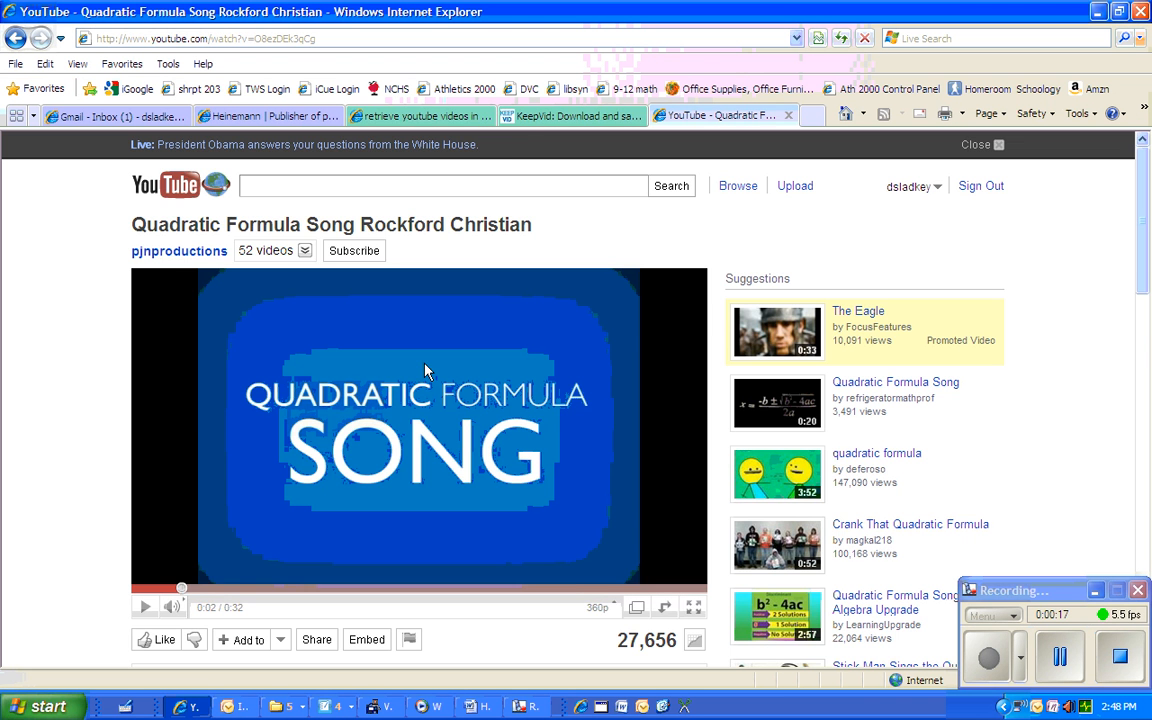
# Step: Copy the Quadratic Formula Song's YouTube web address for pasting into KeepVid
pyautogui.click(570, 114)
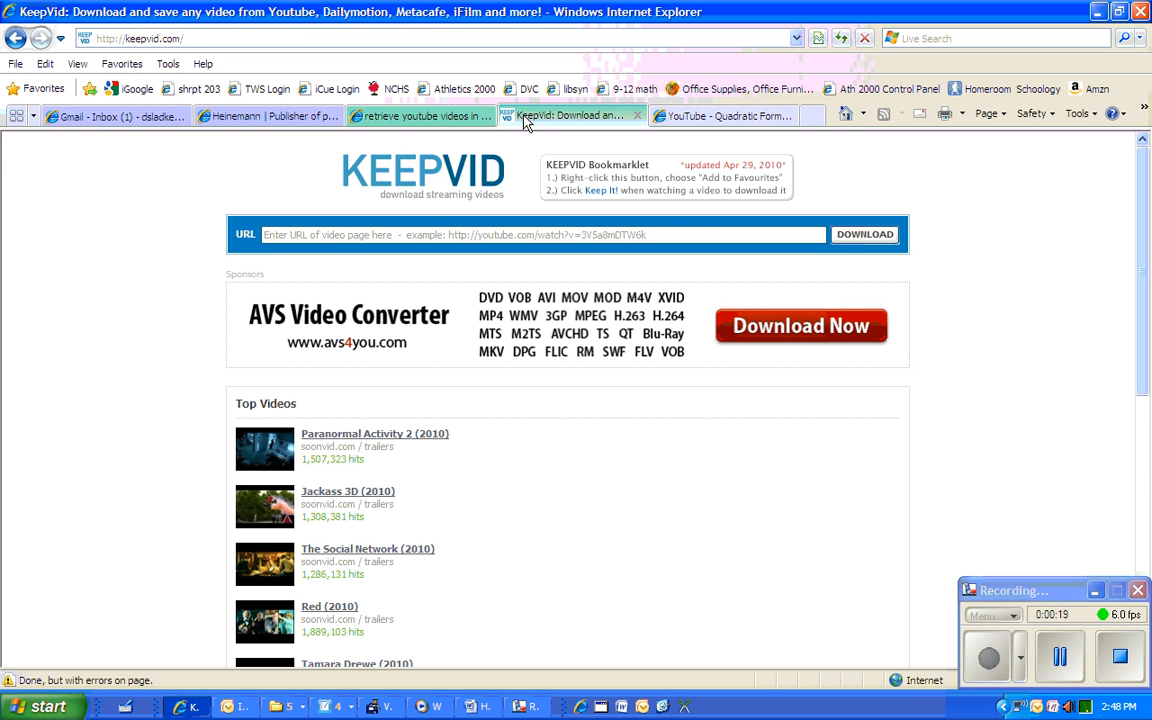
pyautogui.moveTo(456, 200)
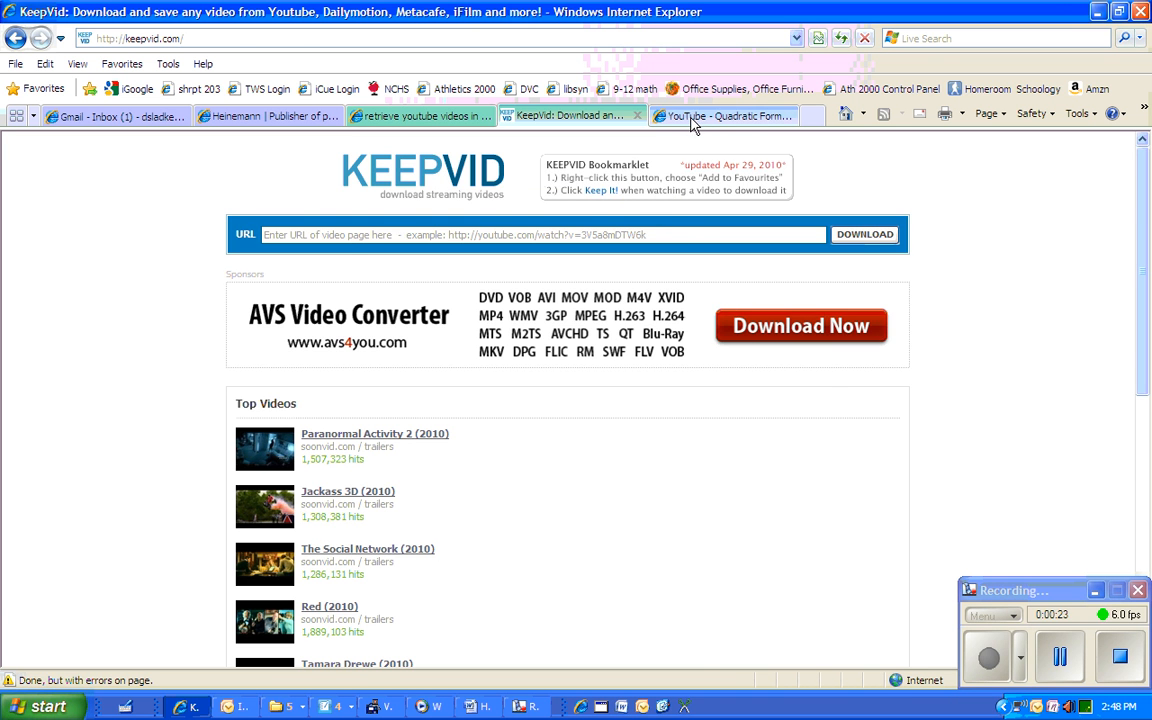
pyautogui.click(724, 114)
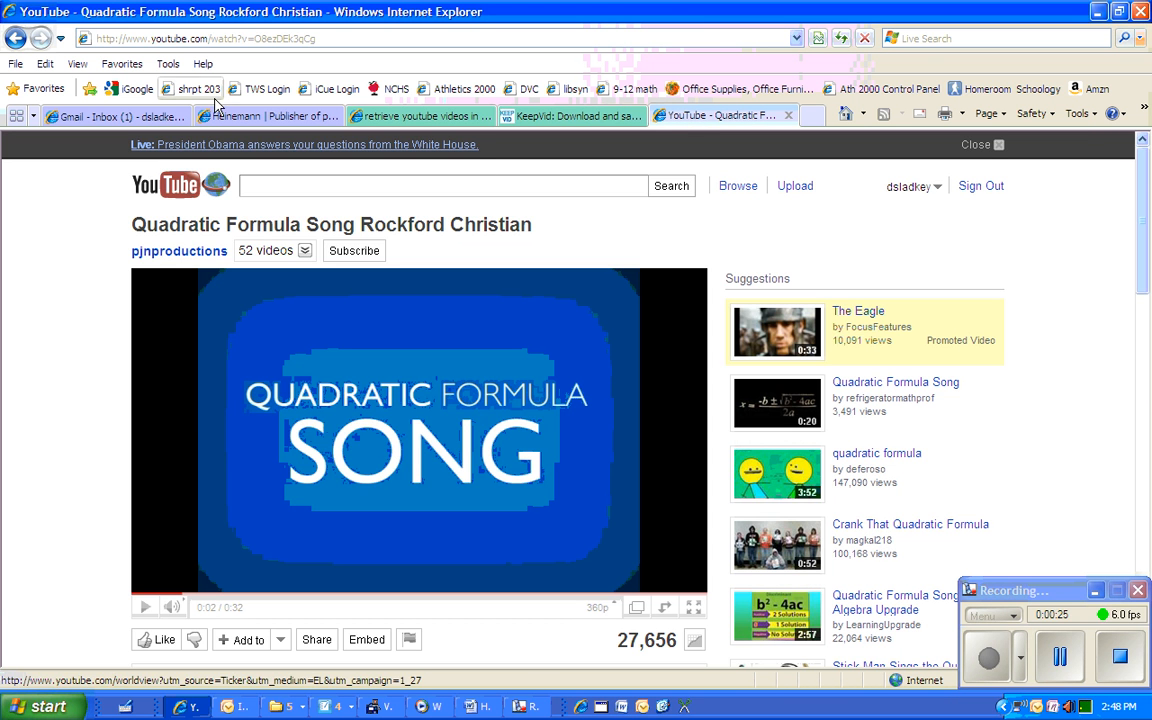
pyautogui.click(200, 38)
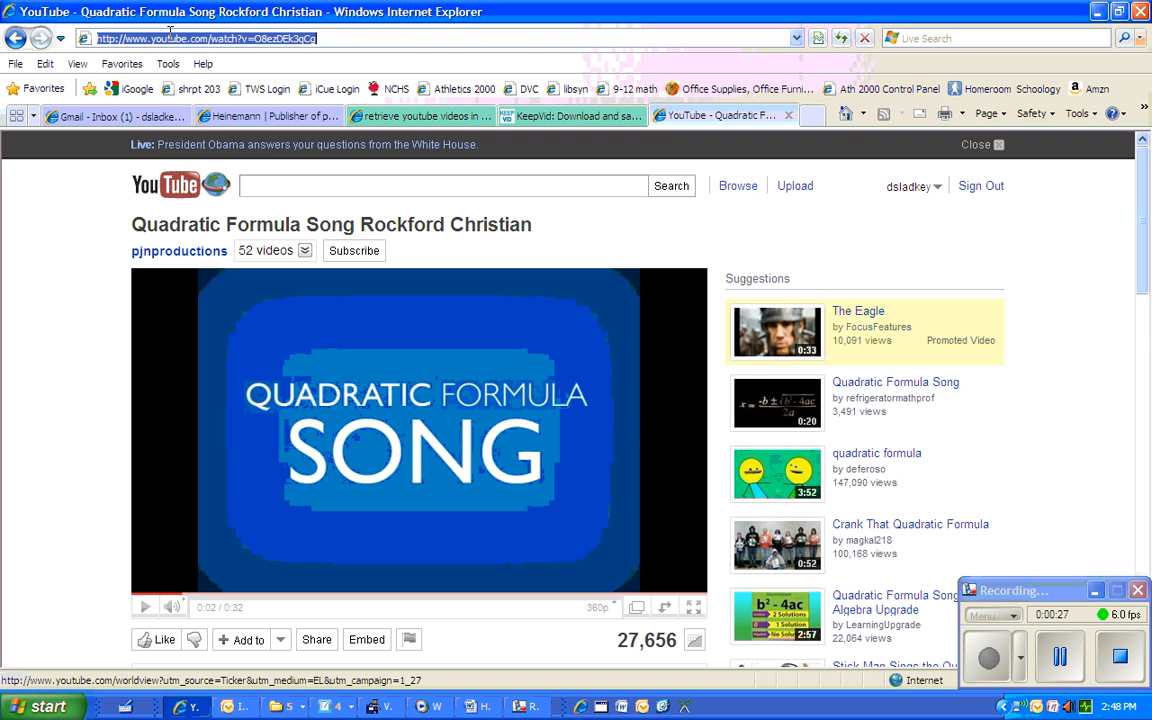
pyautogui.rightClick(200, 38)
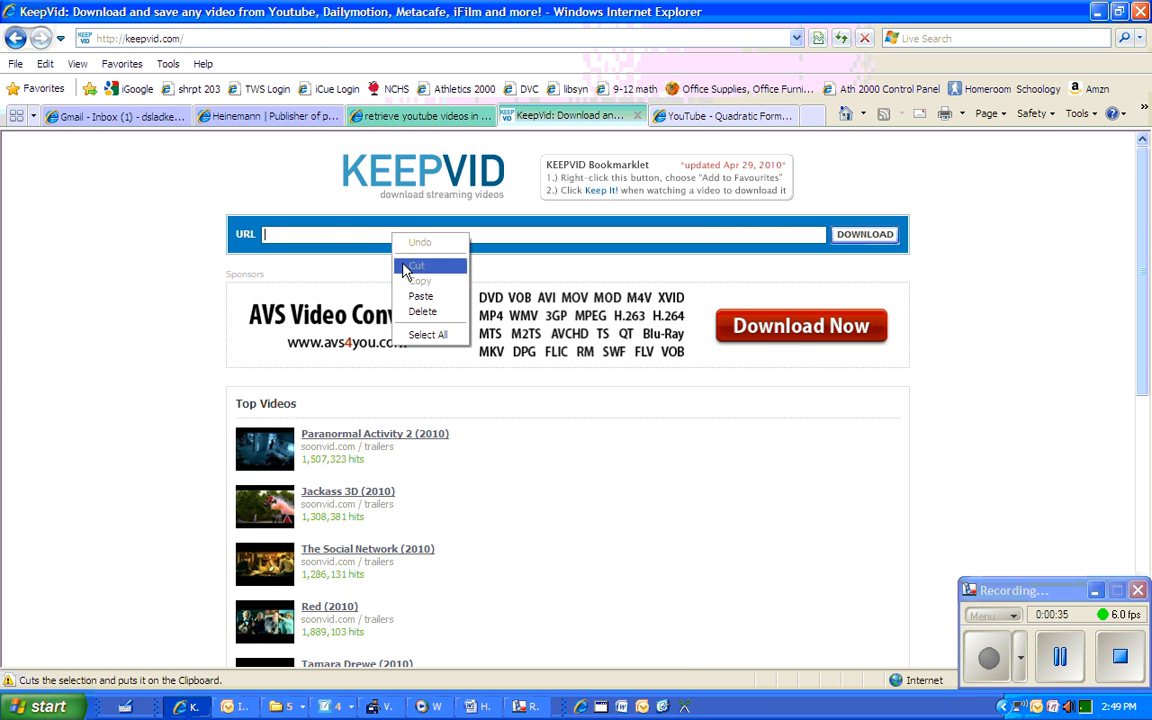
# Step: Submit the pasted YouTube address to KeepVid and allow the unverified download applet to run
pyautogui.click(420, 296)
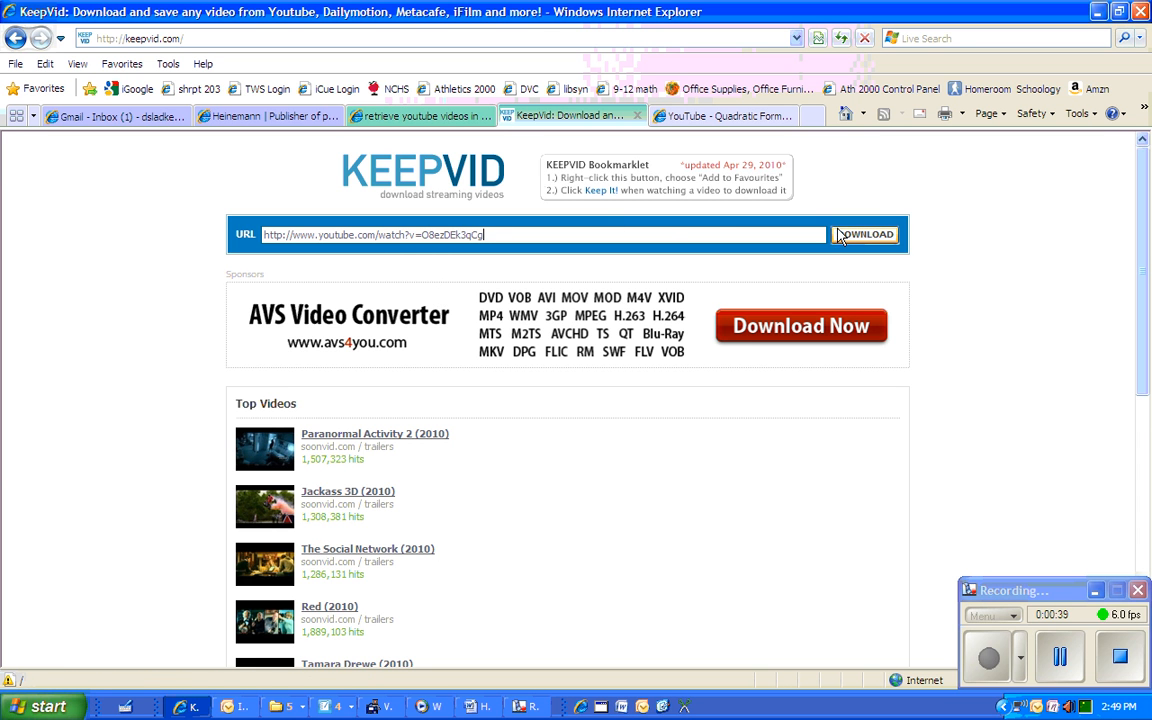
pyautogui.click(864, 234)
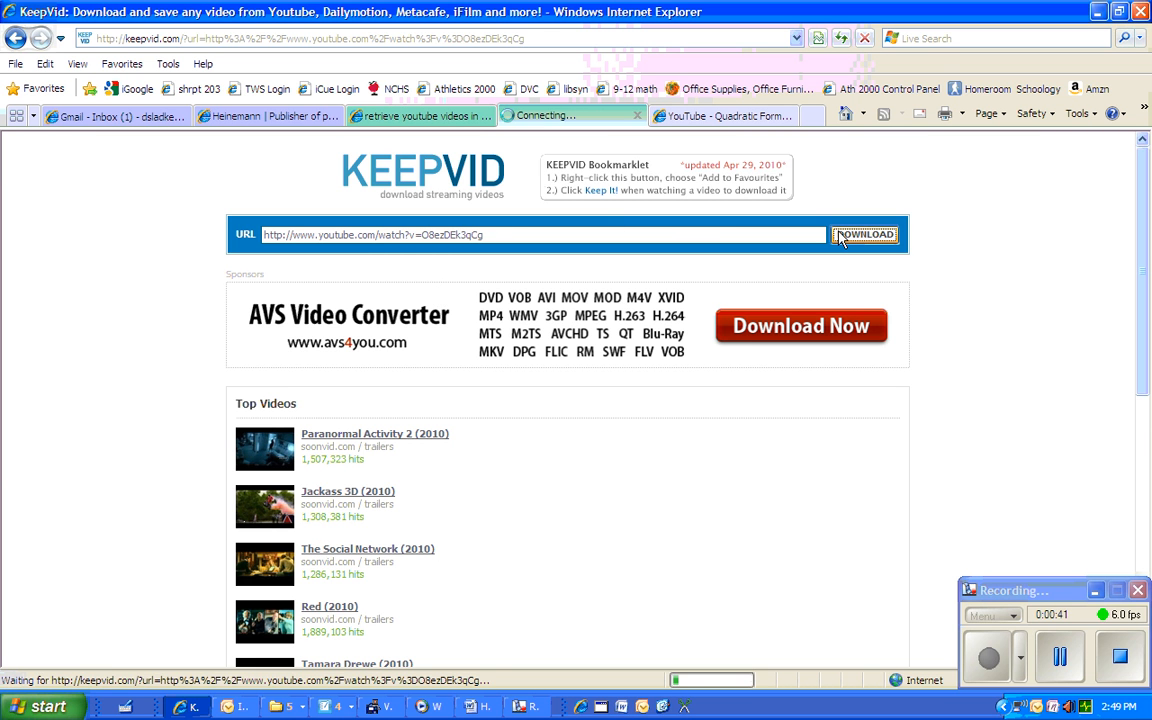
pyautogui.click(864, 234)
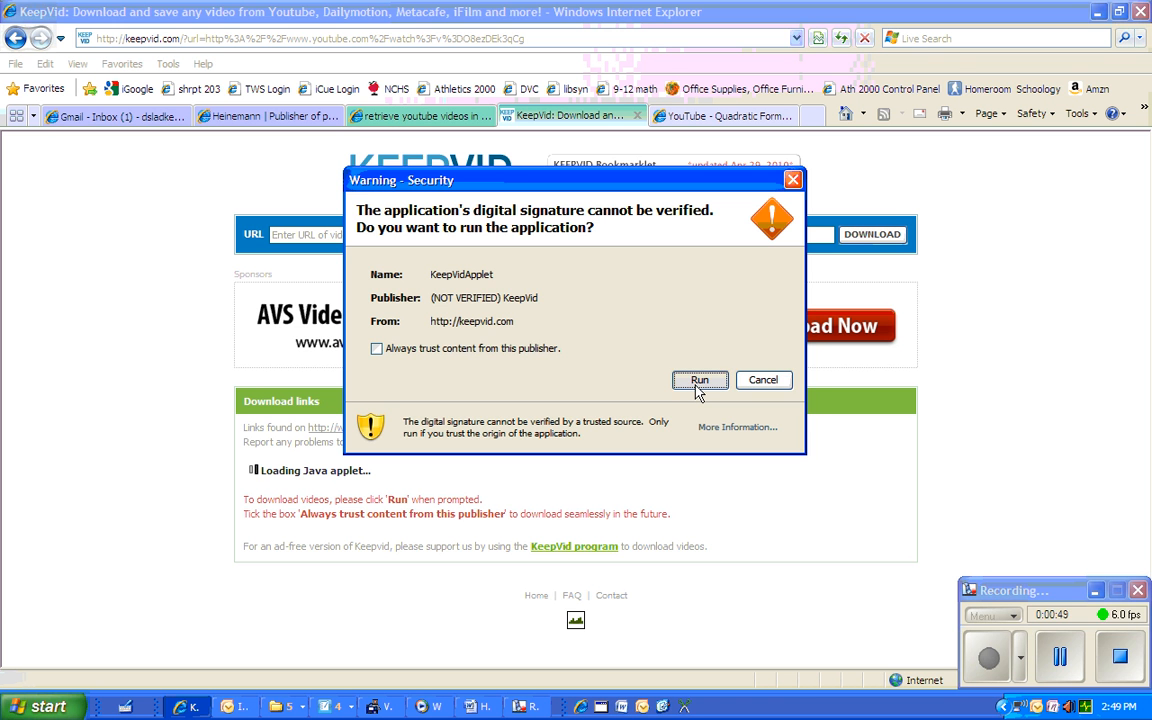
pyautogui.click(700, 380)
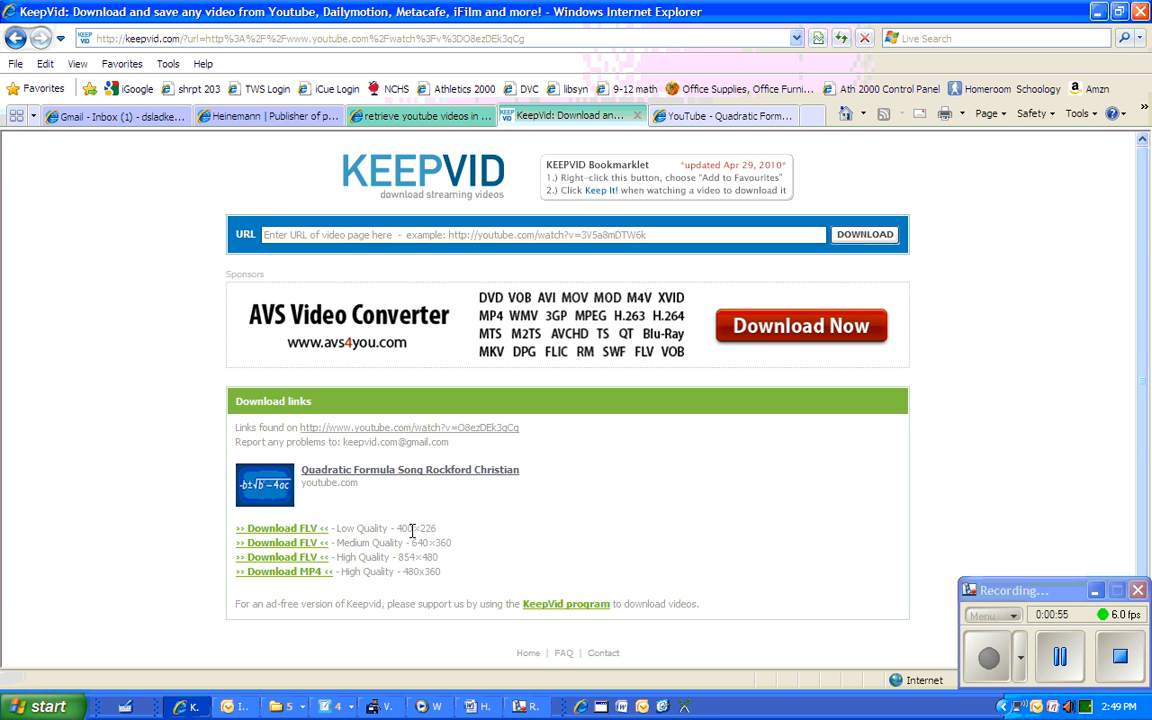
pyautogui.moveTo(372, 562)
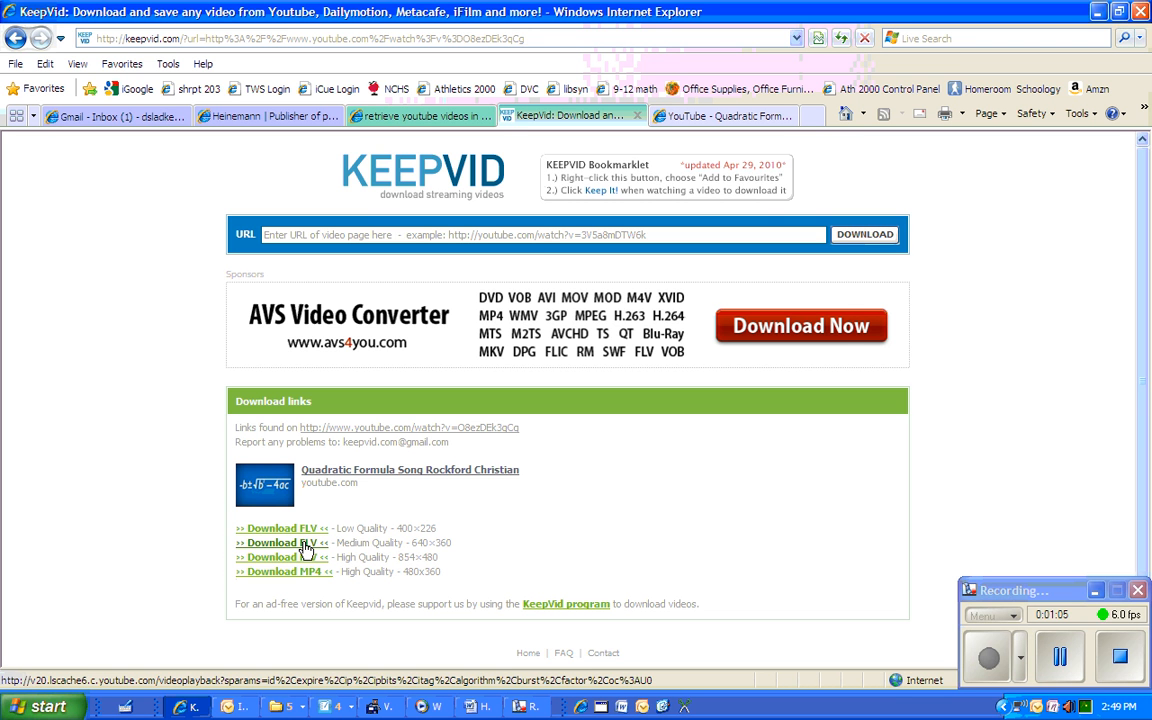
# Step: Download the medium-quality FLV and save it into the misc folder
pyautogui.click(280, 542)
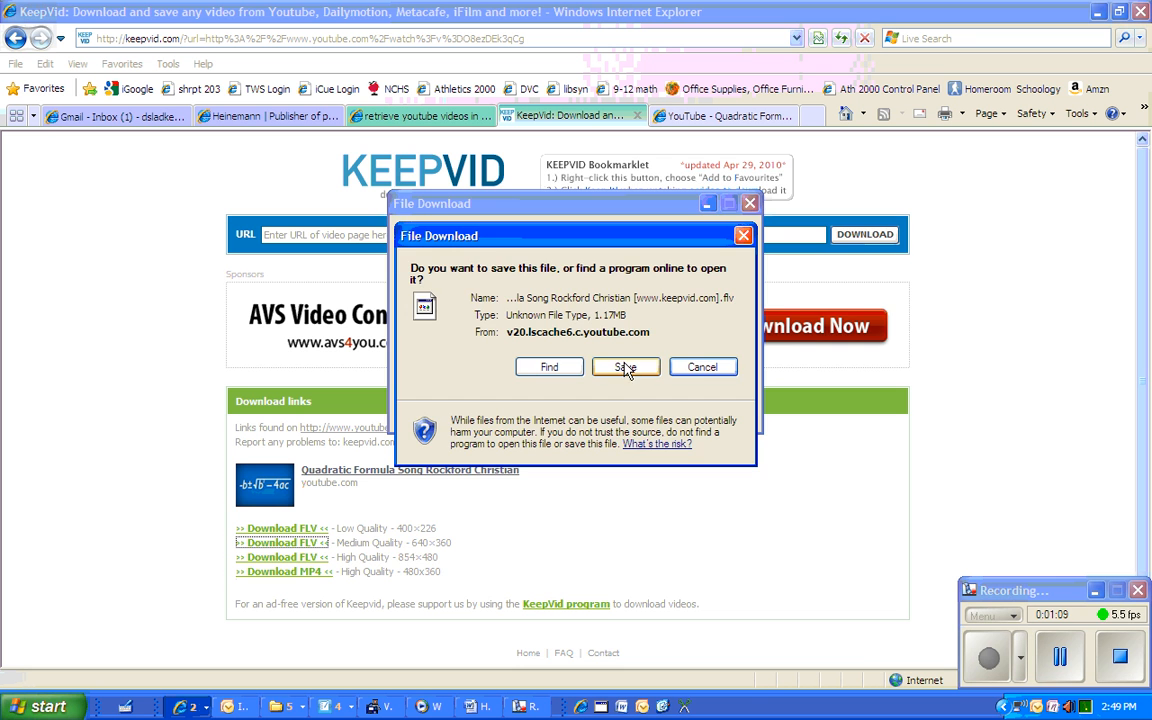
pyautogui.click(624, 366)
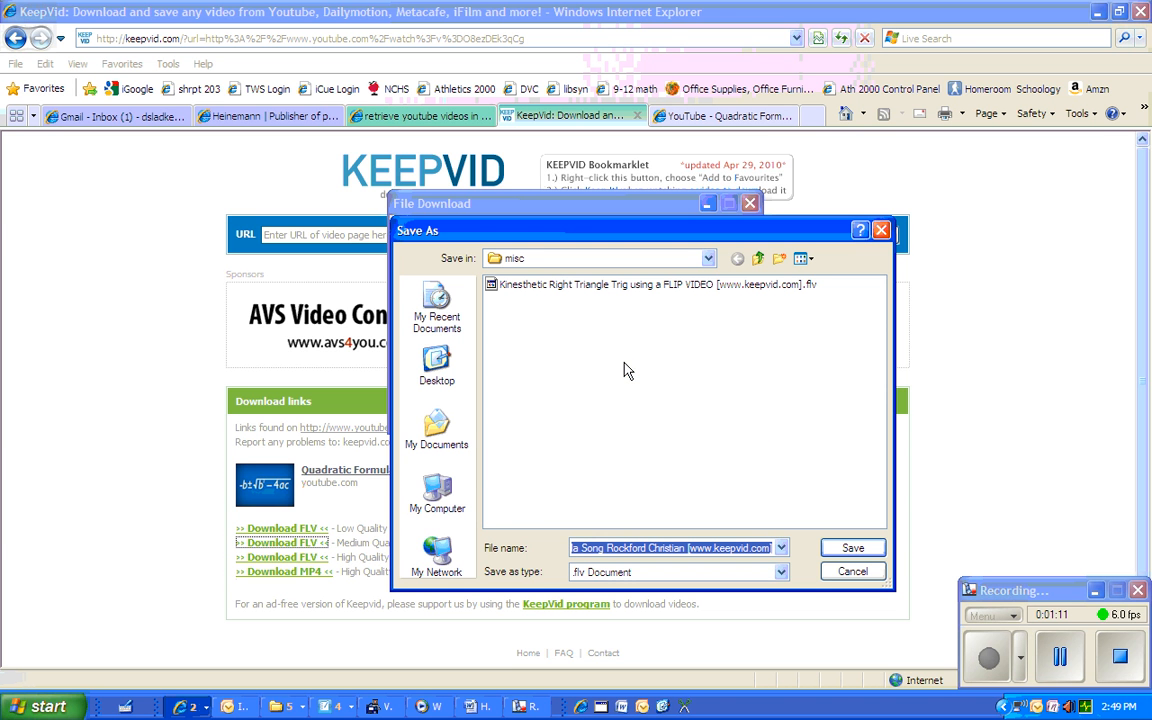
pyautogui.moveTo(544, 438)
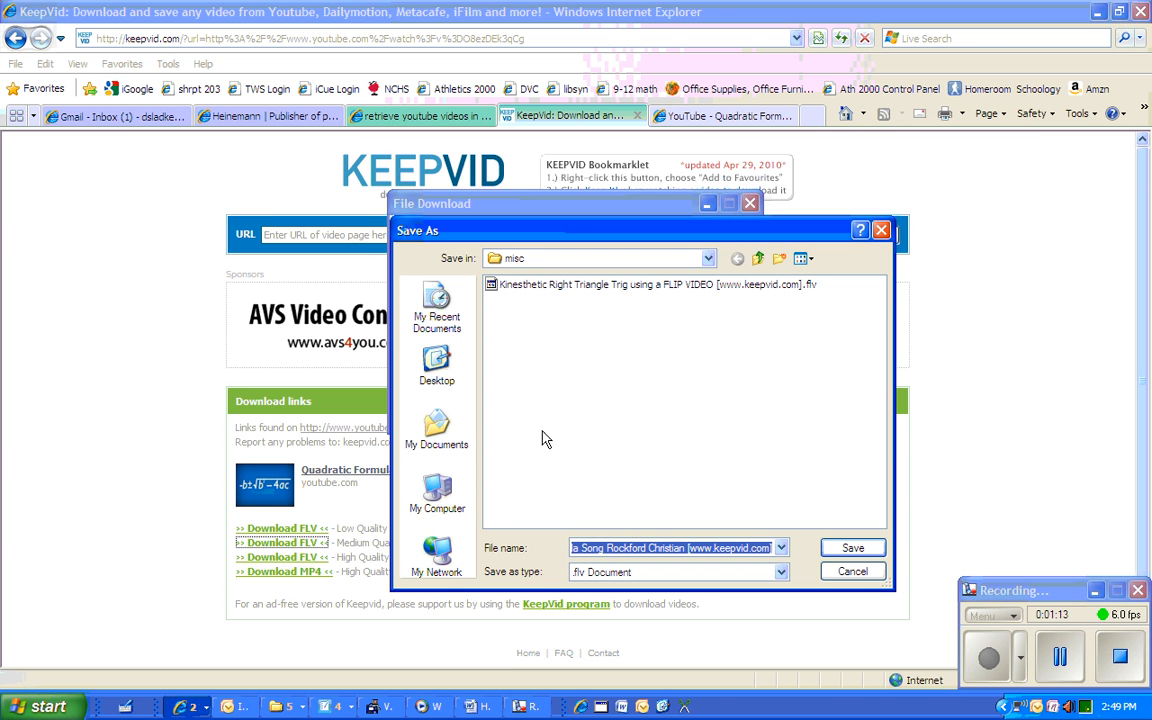
pyautogui.moveTo(852, 548)
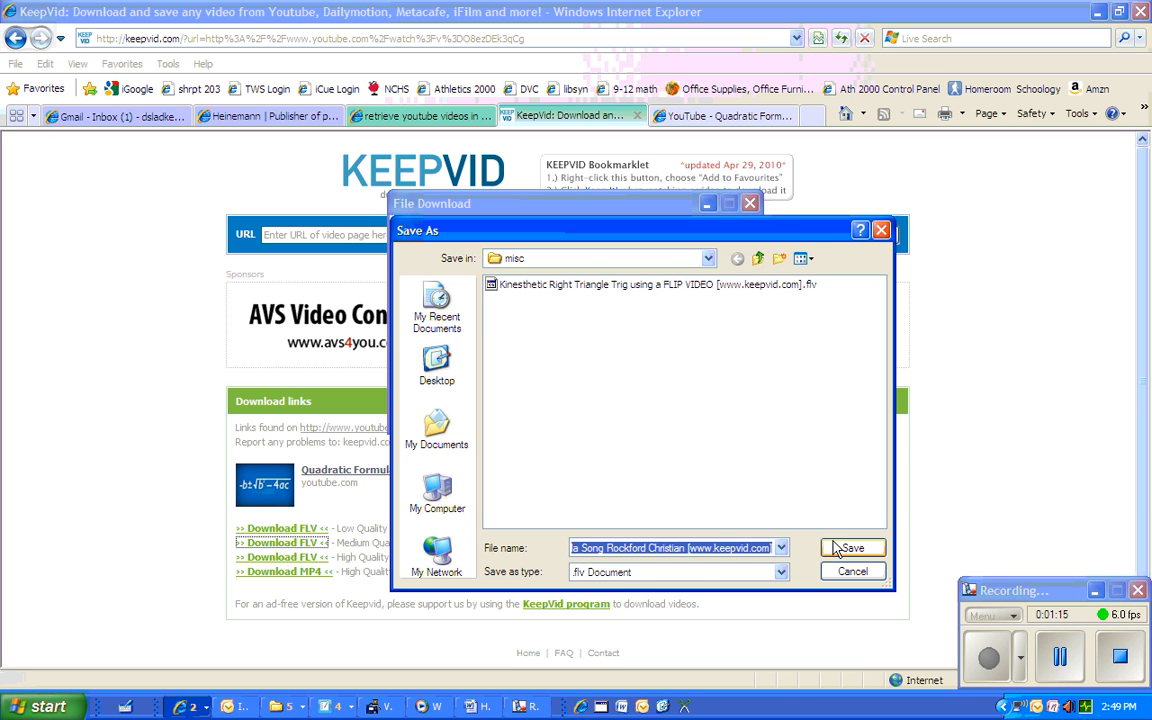
pyautogui.click(848, 548)
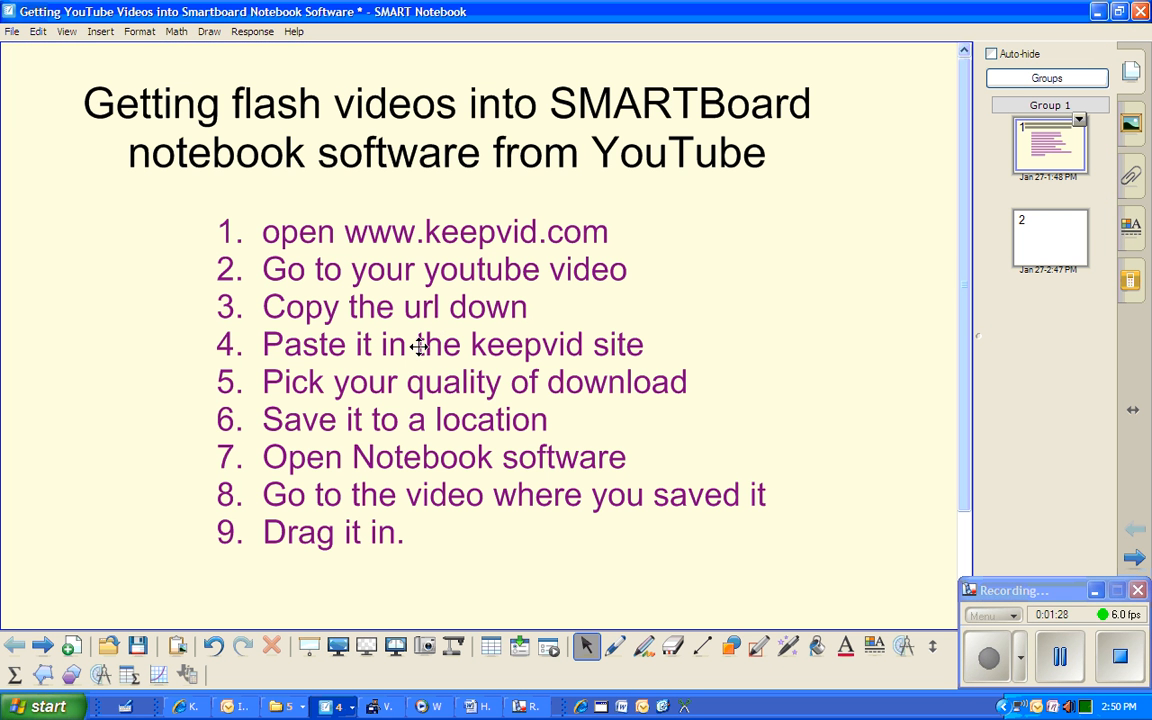
pyautogui.moveTo(478, 396)
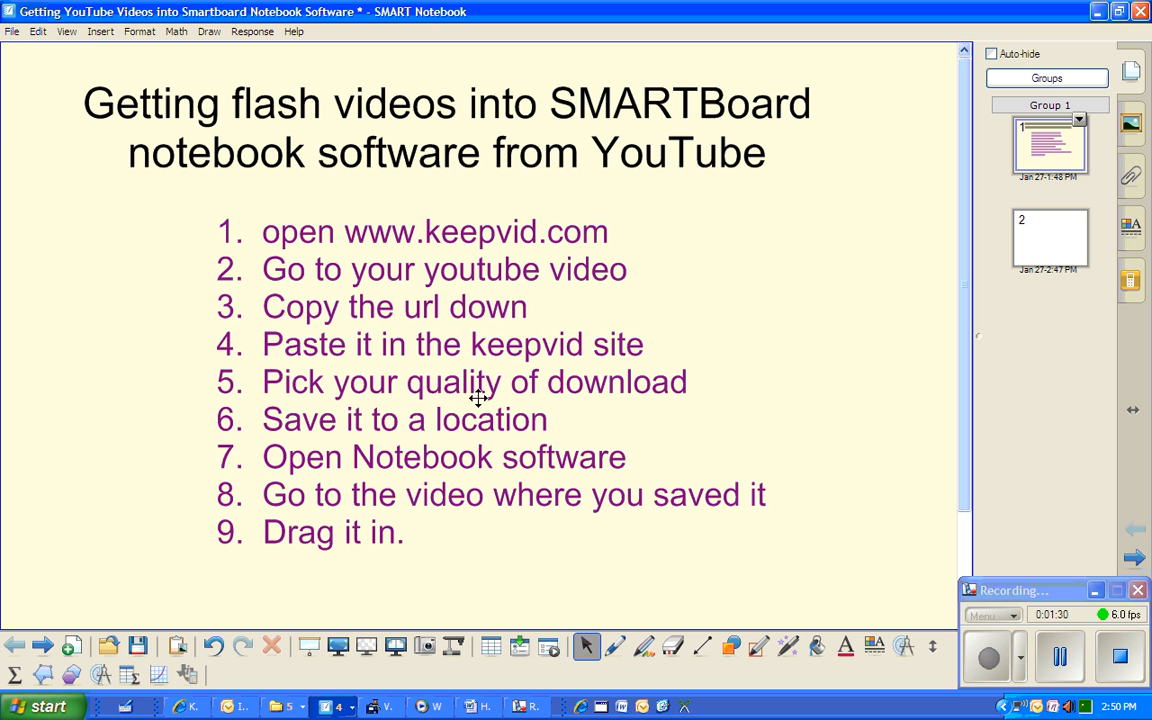
pyautogui.moveTo(436, 460)
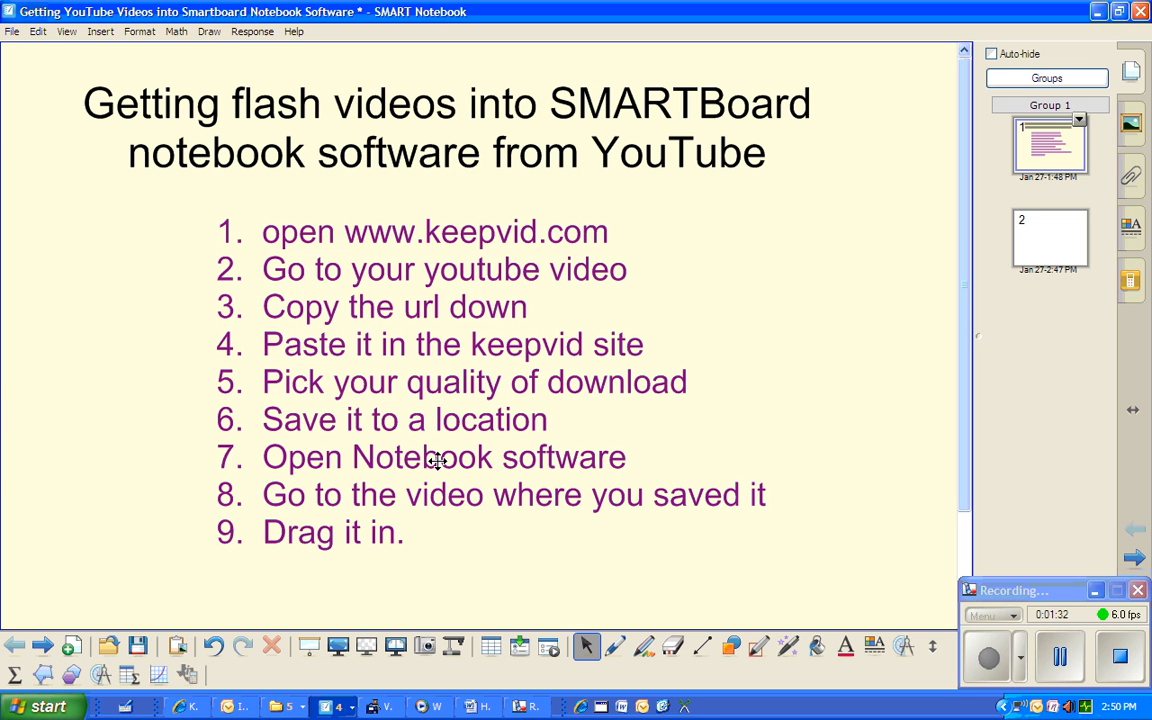
pyautogui.moveTo(716, 444)
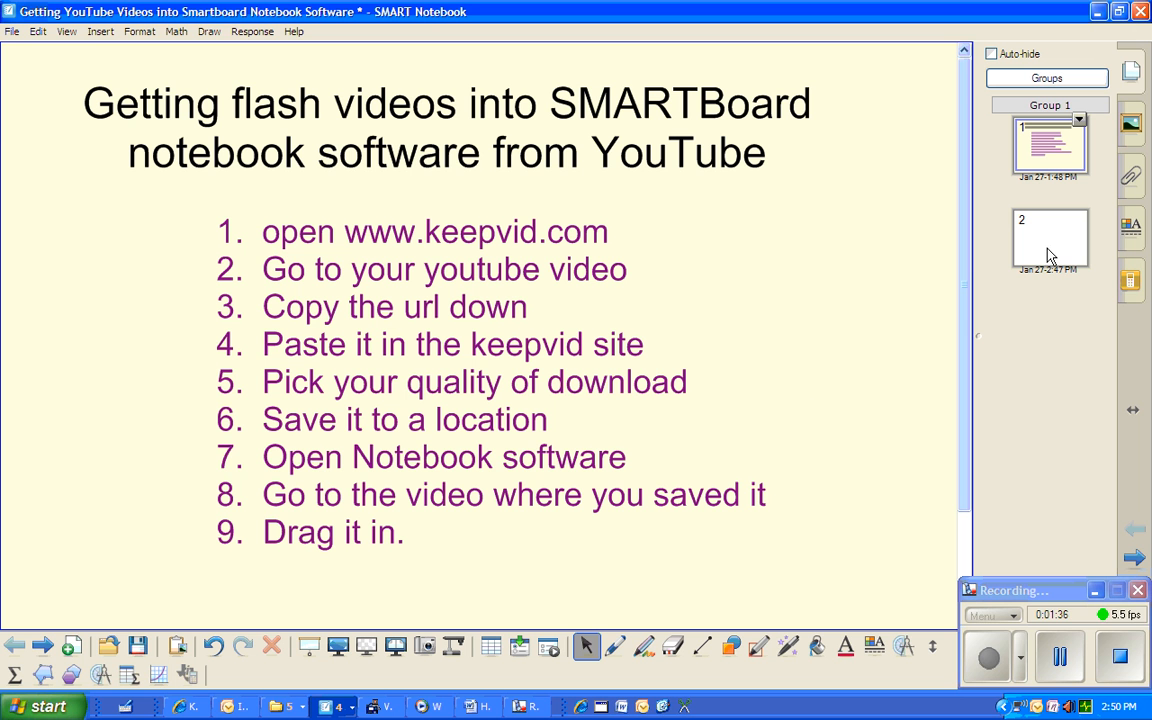
pyautogui.moveTo(604, 500)
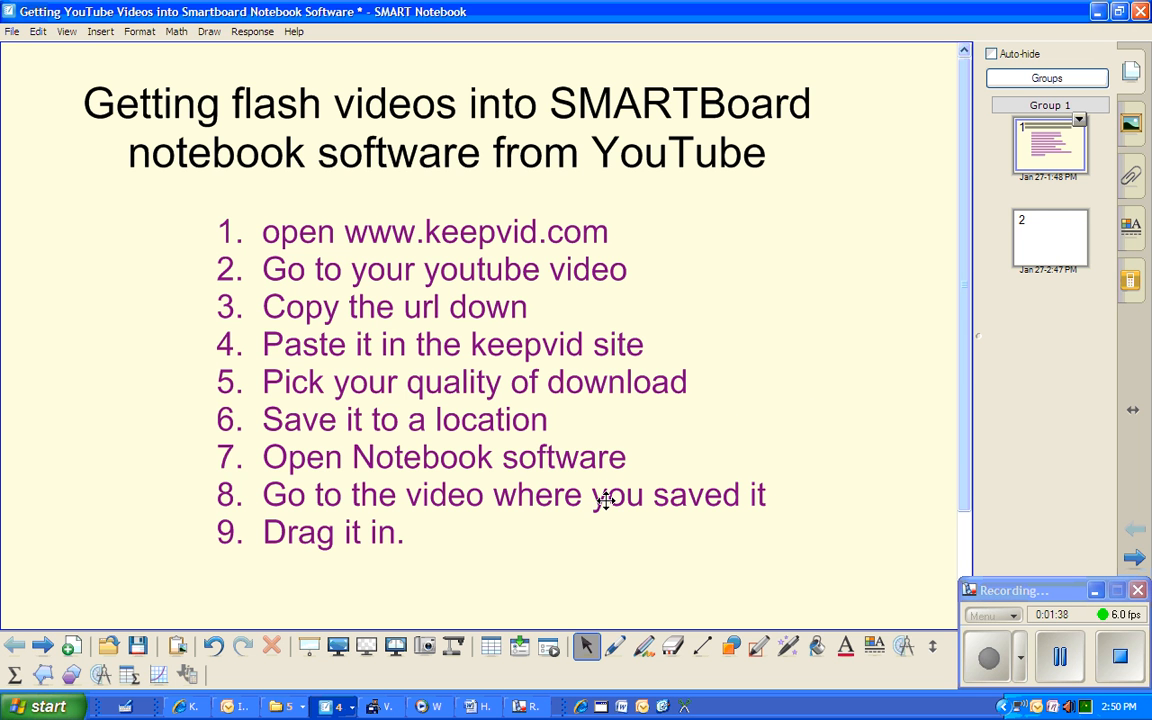
pyautogui.moveTo(1044, 256)
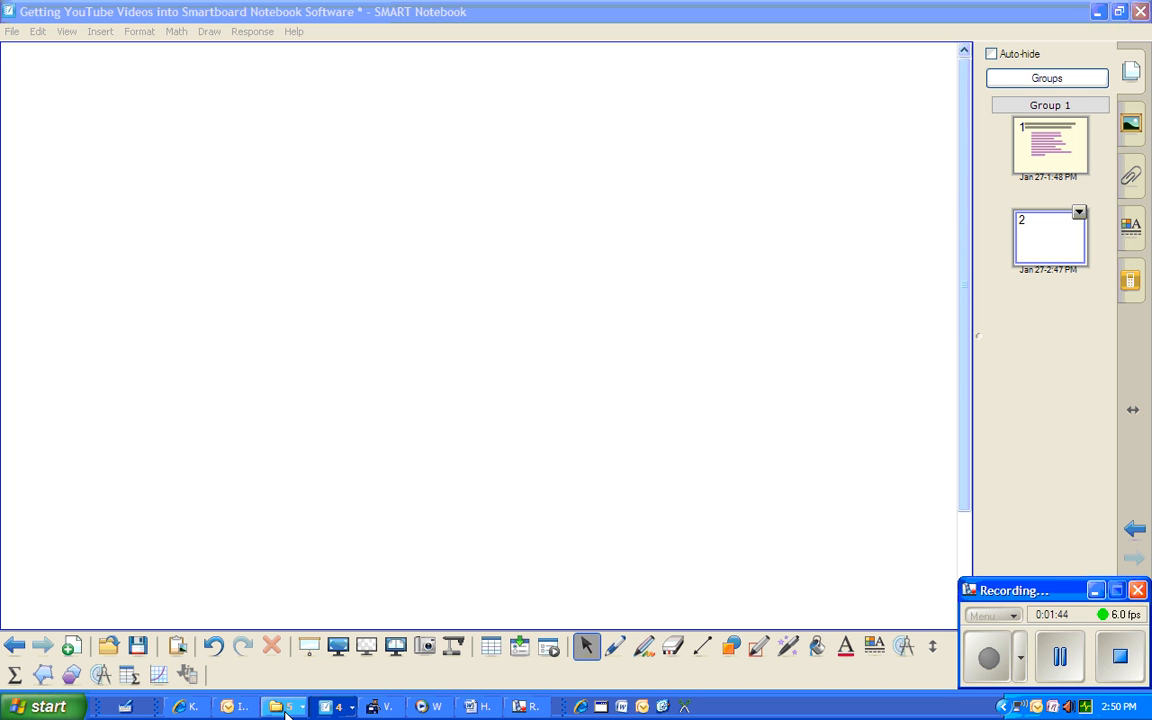
# Step: Switch to the Explorer window showing the misc folder with the downloaded FLV
pyautogui.click(284, 708)
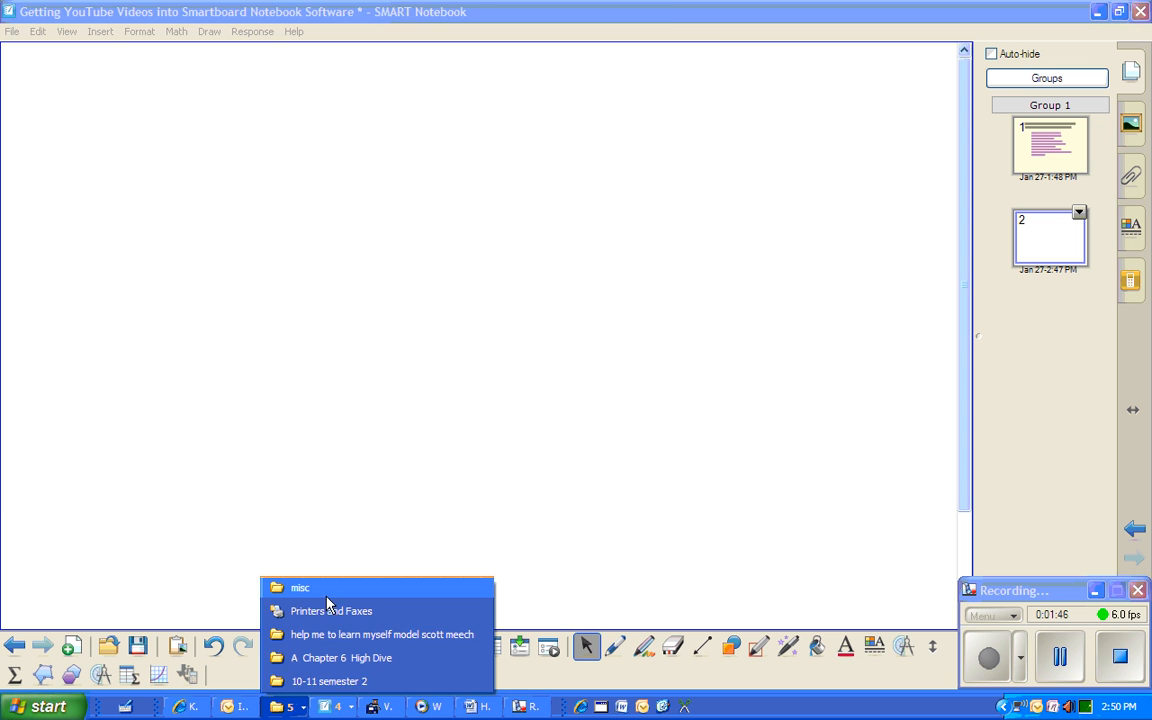
pyautogui.click(300, 588)
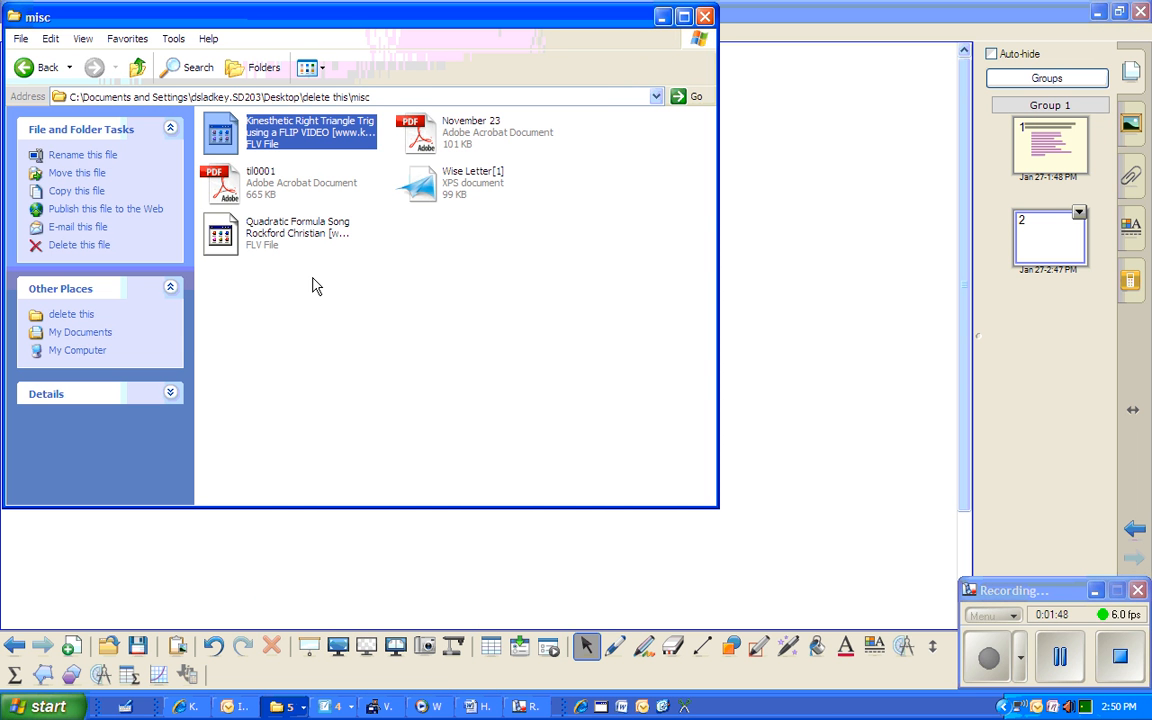
pyautogui.moveTo(308, 188)
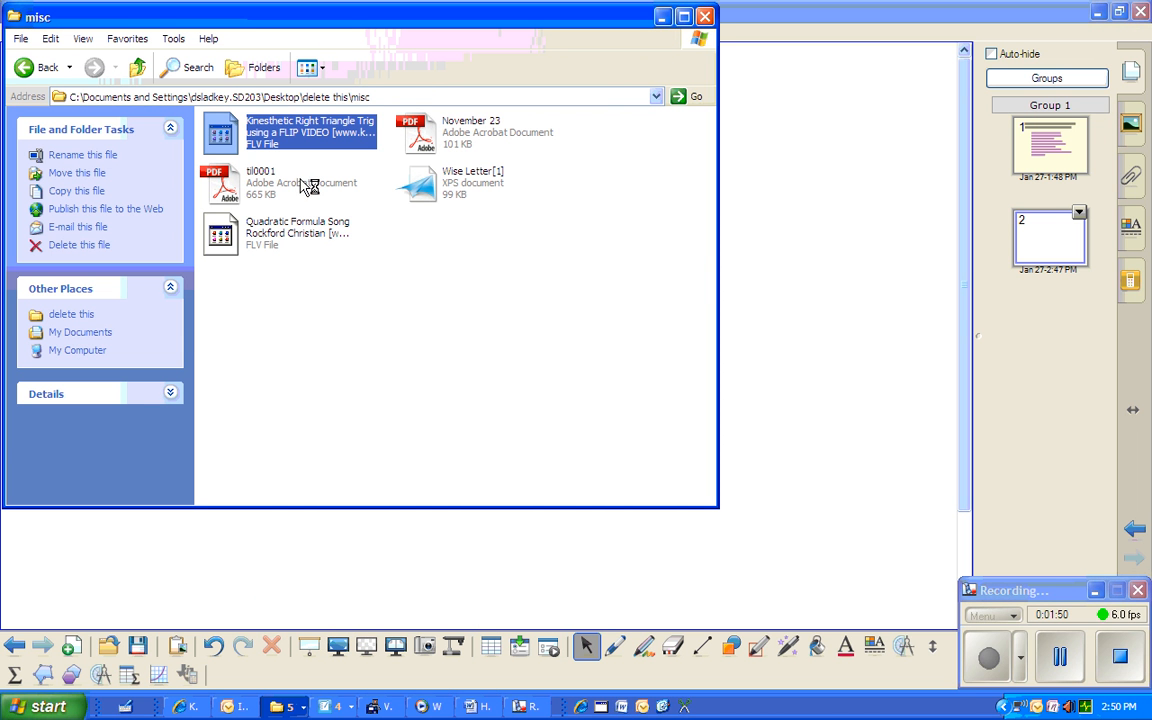
pyautogui.moveTo(280, 232)
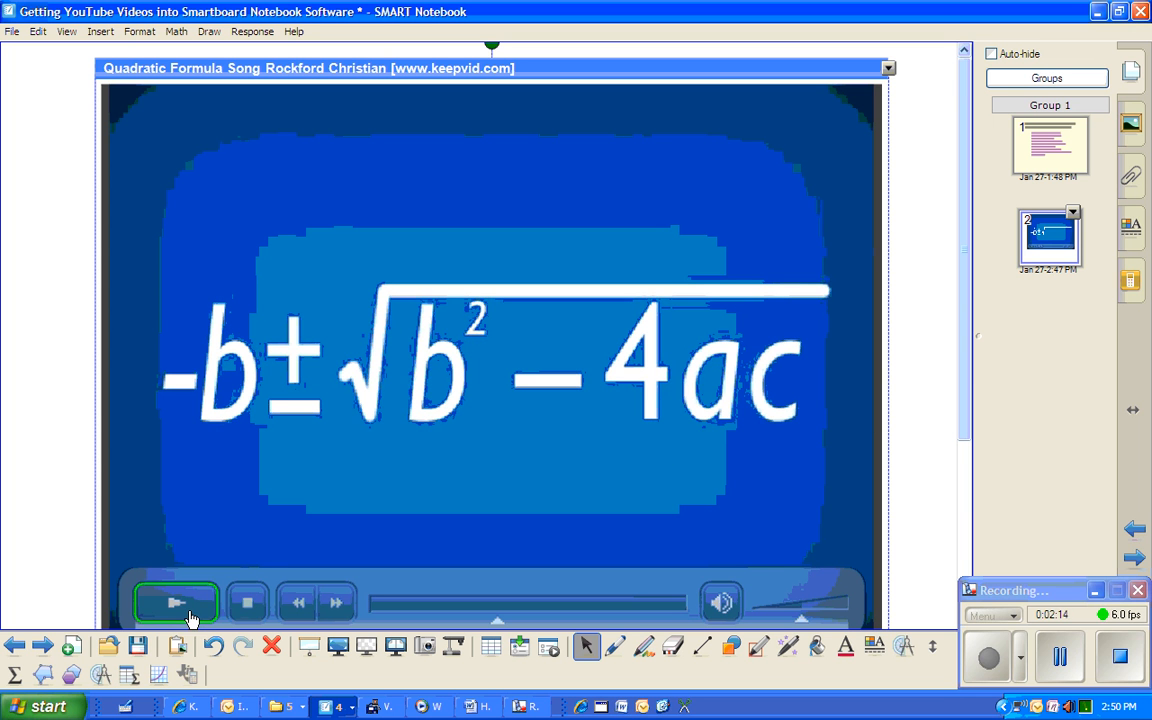
# Step: Select the embedded video and drag its bottom-right handle inward to shrink it
pyautogui.click(176, 600)
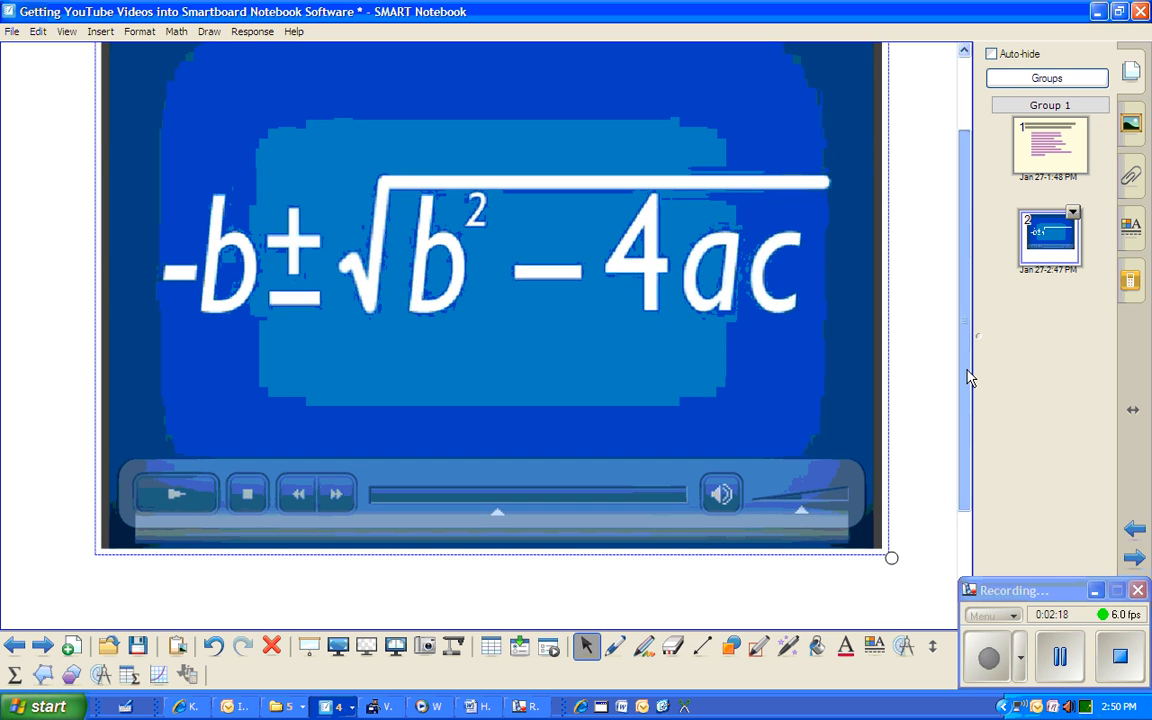
pyautogui.moveTo(892, 558); pyautogui.dragTo(784, 480)
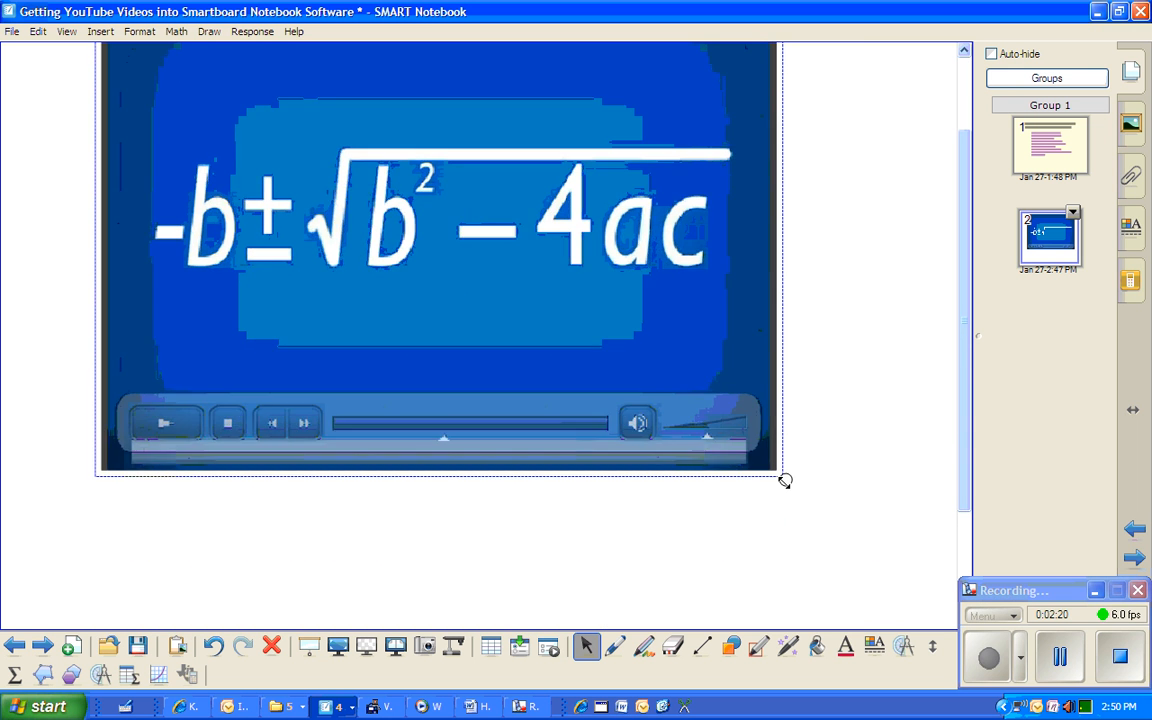